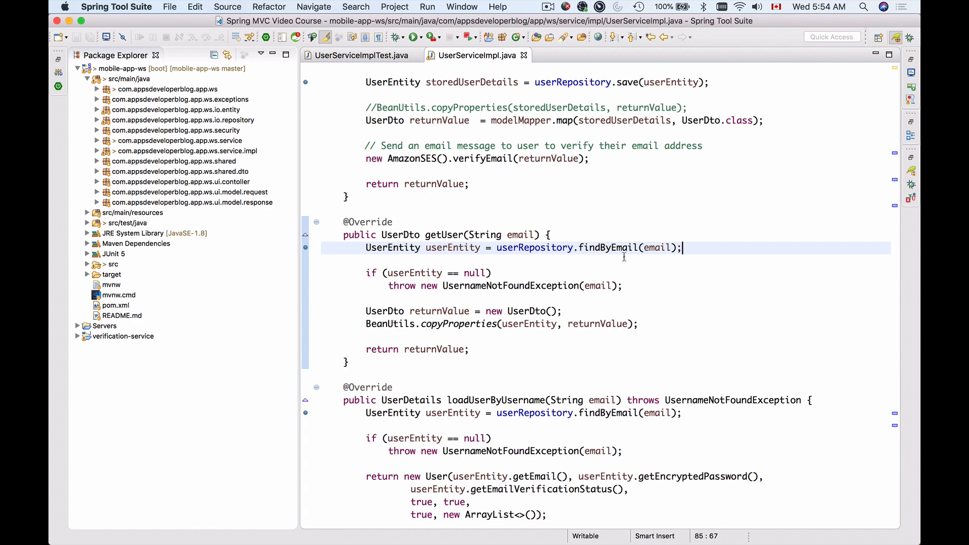
mouse_move(557, 261)
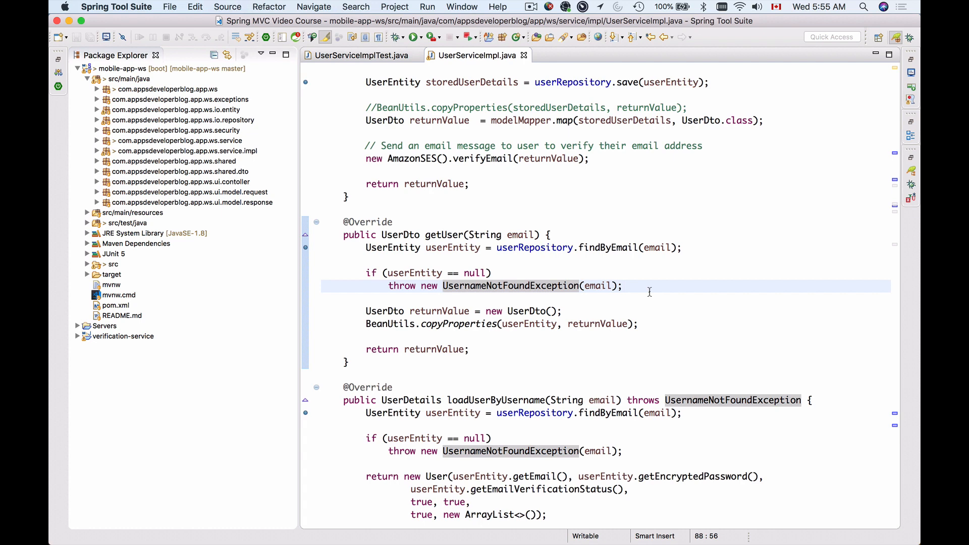
Review where getUser throws UsernameNotFoundException, then return to UserServiceImplTest
left_click(625, 286)
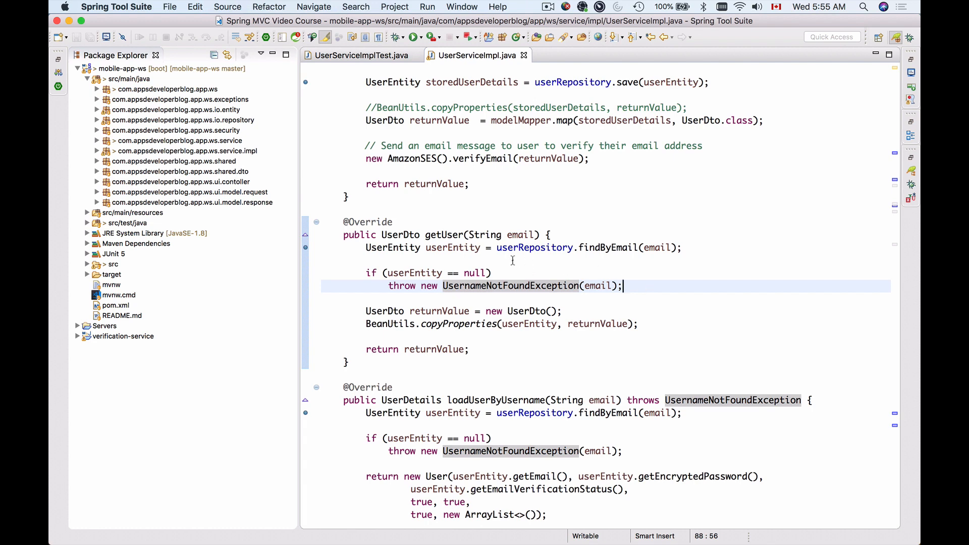
mouse_move(462, 248)
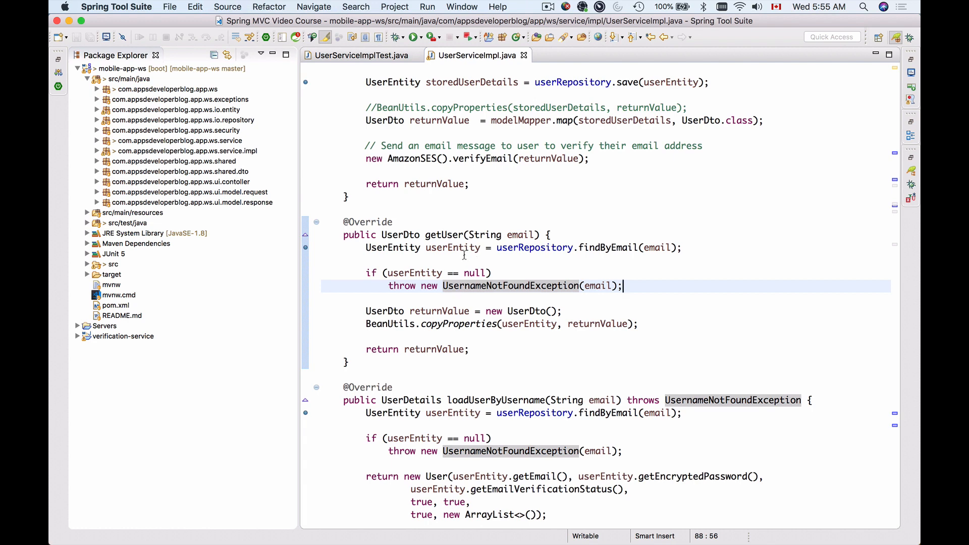
mouse_move(480, 257)
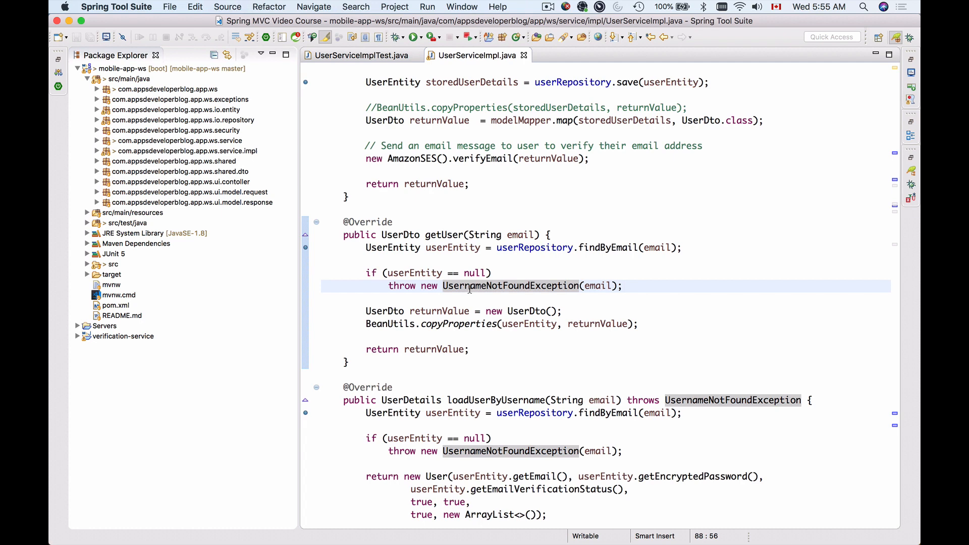
mouse_move(534, 294)
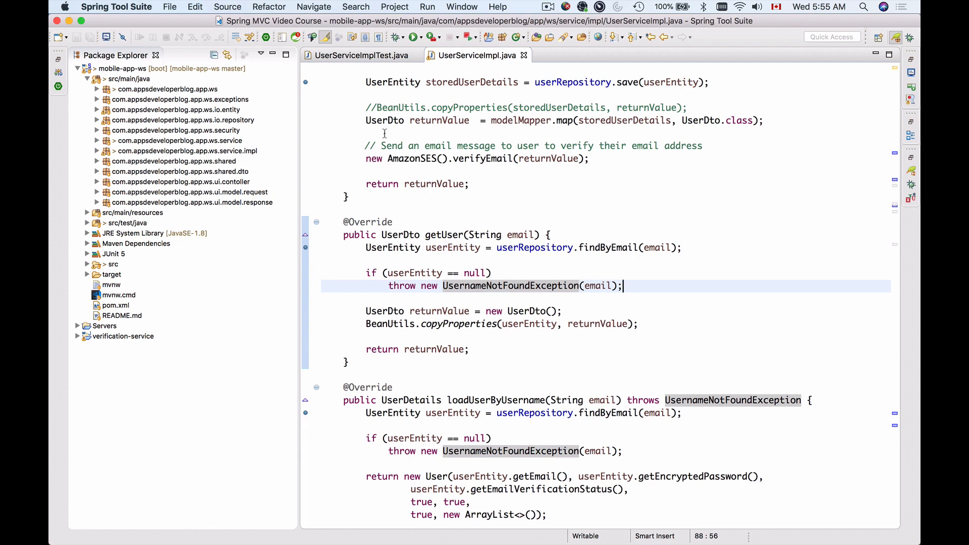
left_click(360, 55)
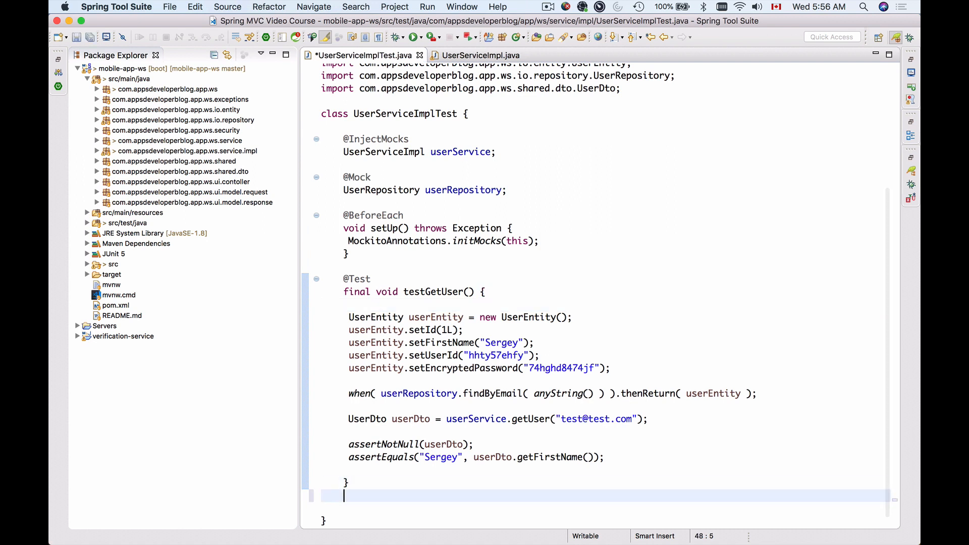
type("@Tes")
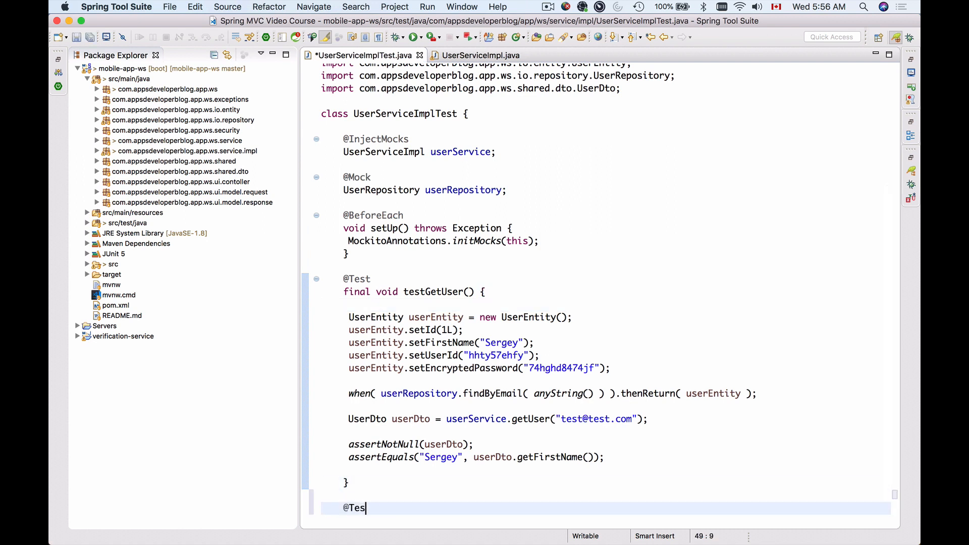
type("t")
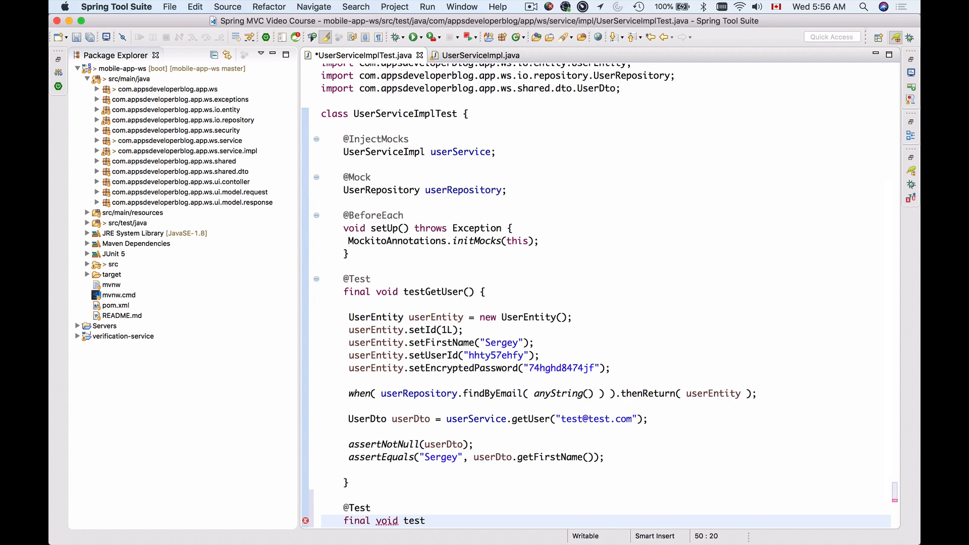
type("GetUser")
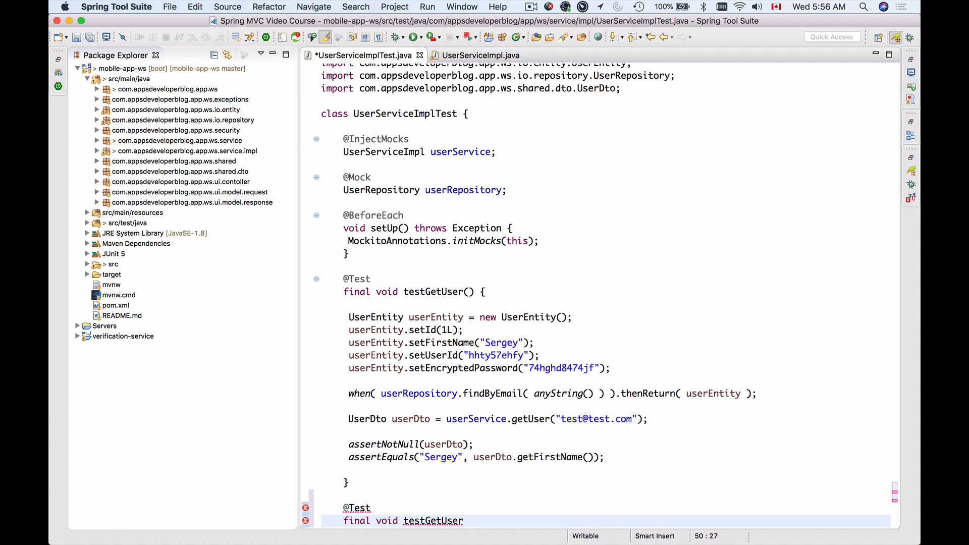
type("_N")
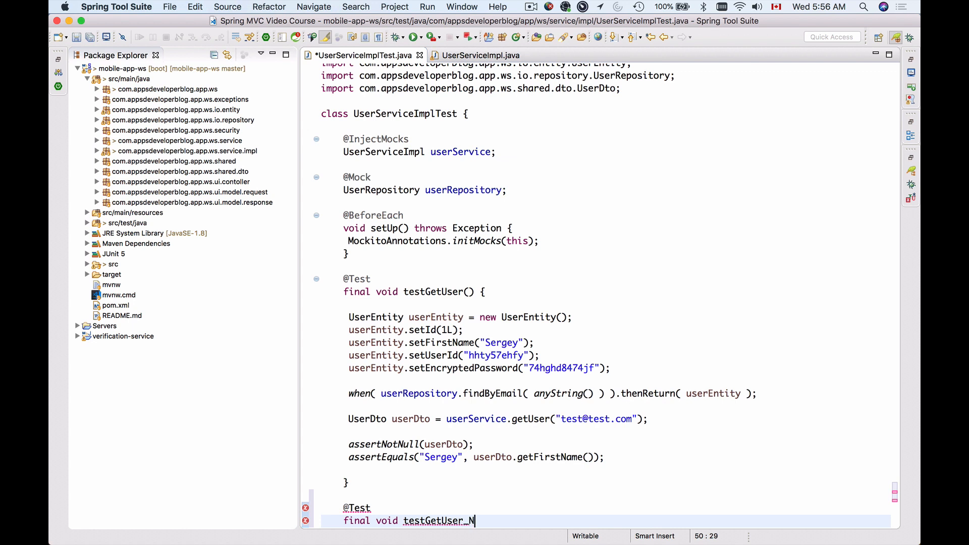
type("UsernameNotFoundEx")
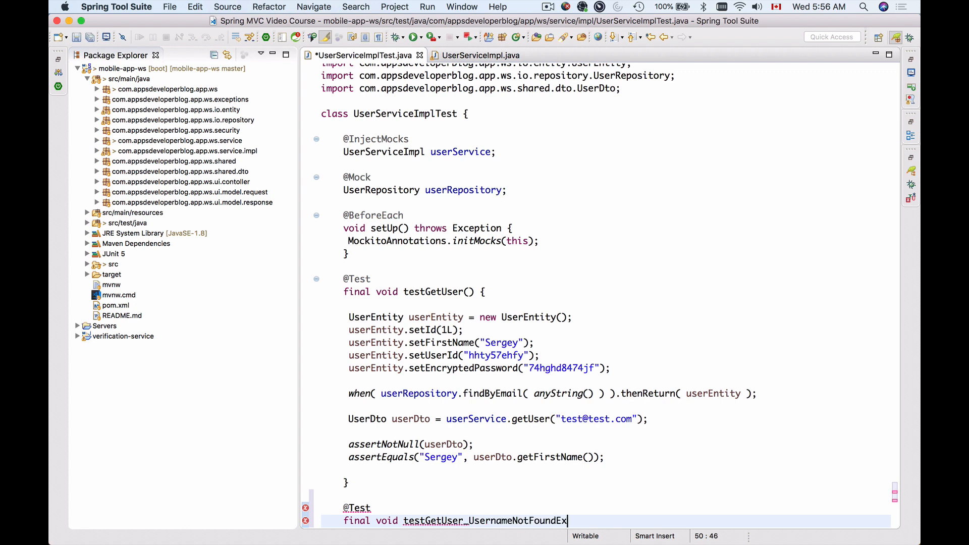
type("ception()")
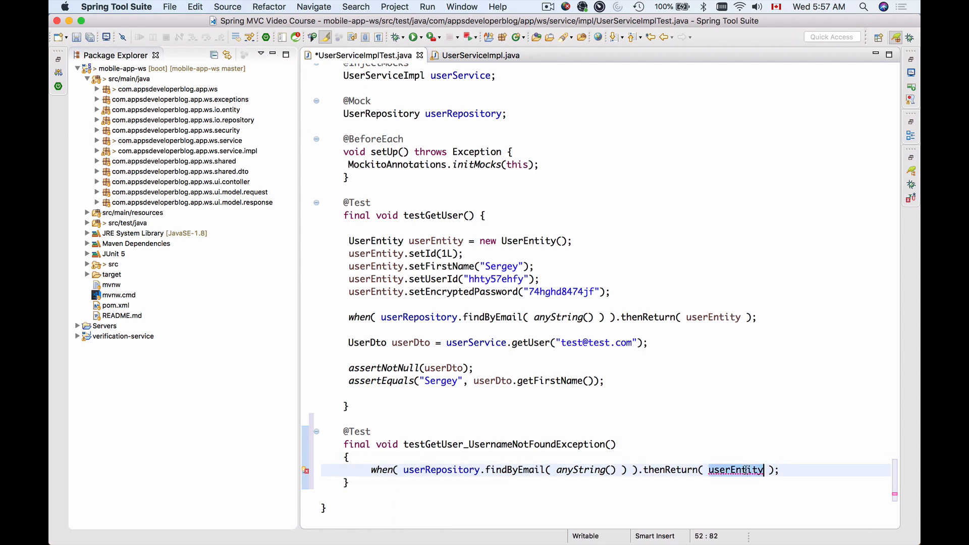
type("null")
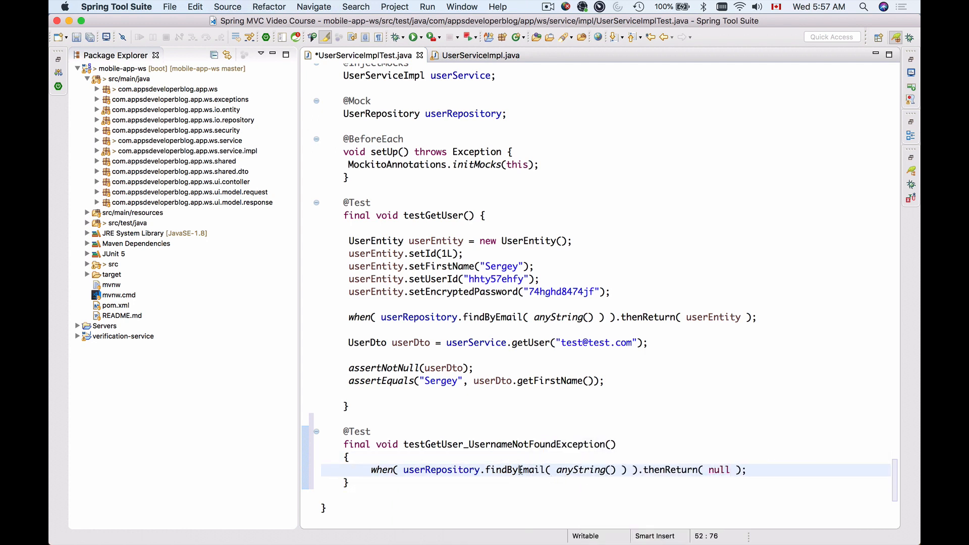
double_click(516, 470)
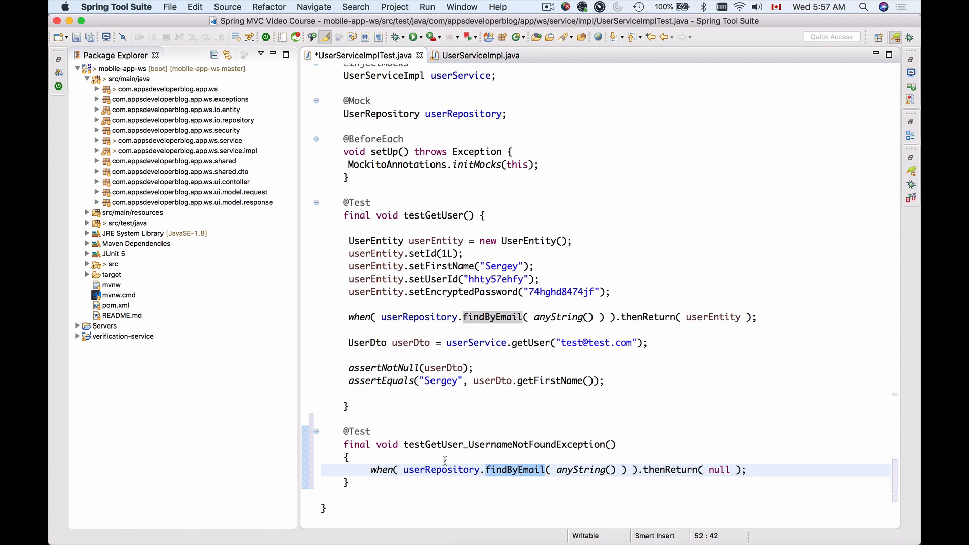
left_click(553, 469)
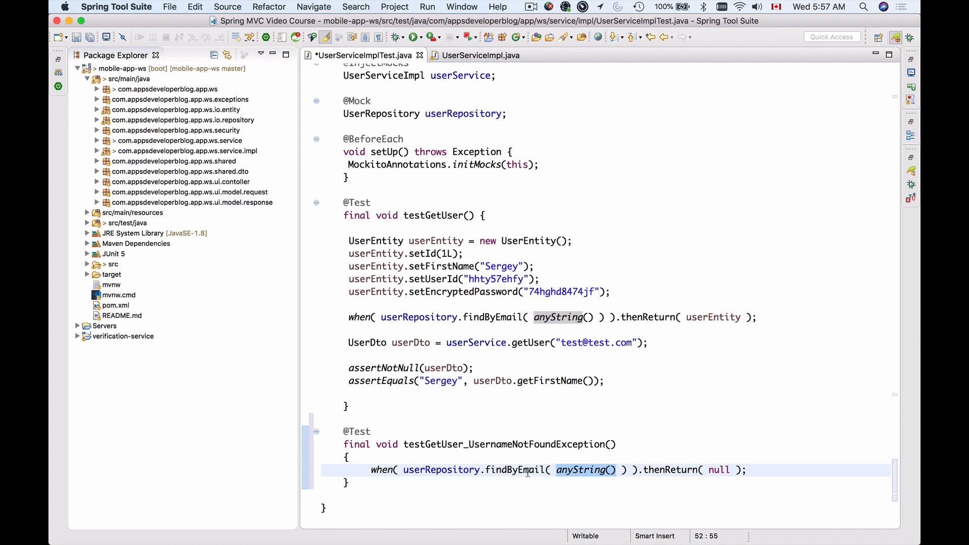
left_click(458, 470)
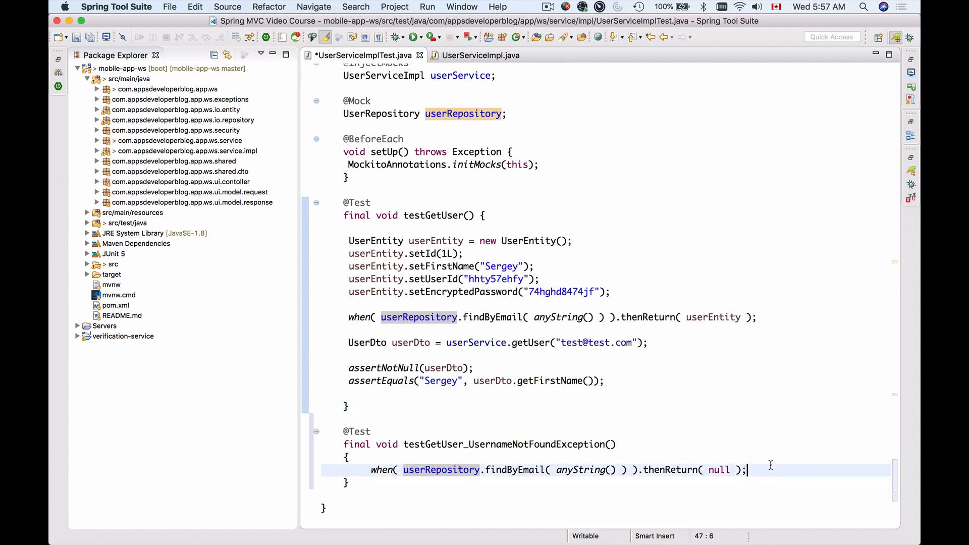
type("userService.getUser(\"test@test.com\");")
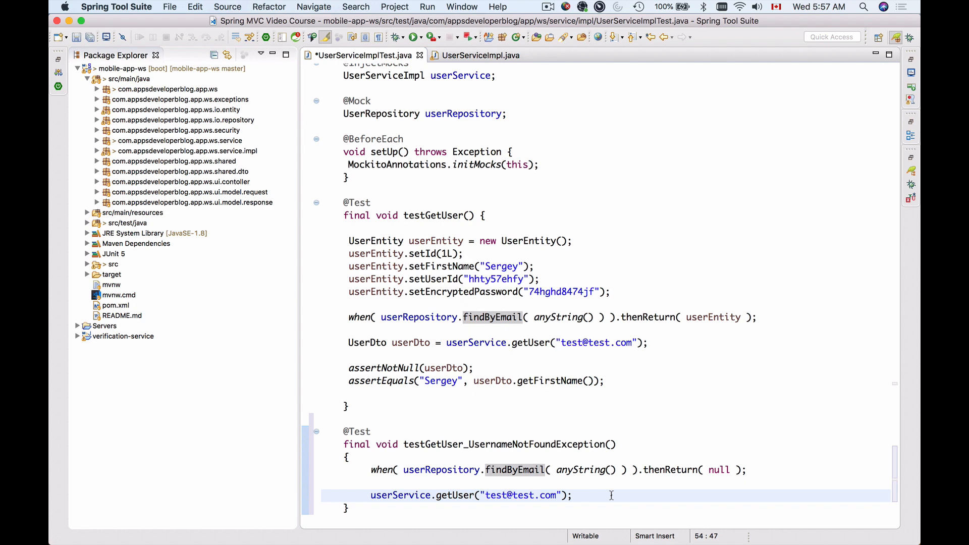
left_click(480, 55)
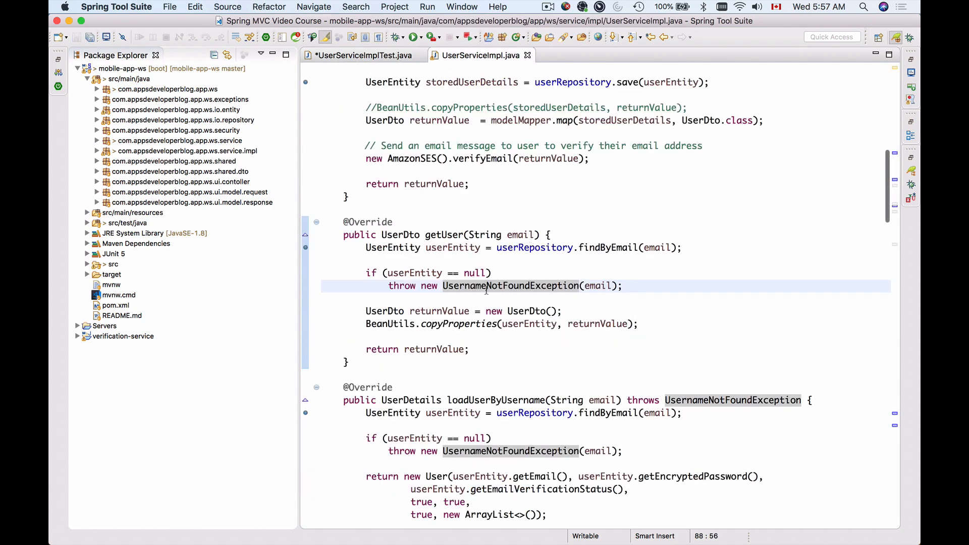
Run UserServiceImplTest as JUnit: testGetUser passes, the new test errors with UsernameNotFoundException
left_click(580, 285)
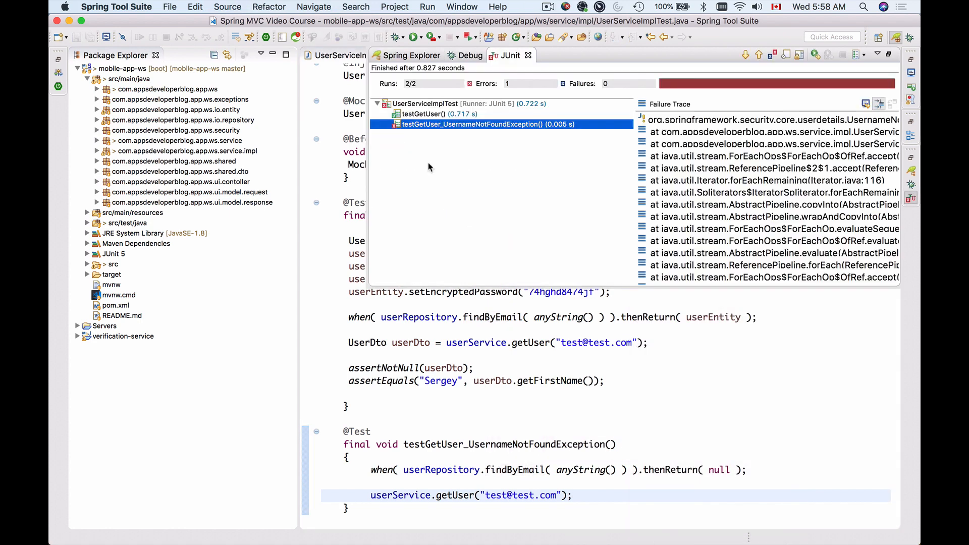
left_click(429, 113)
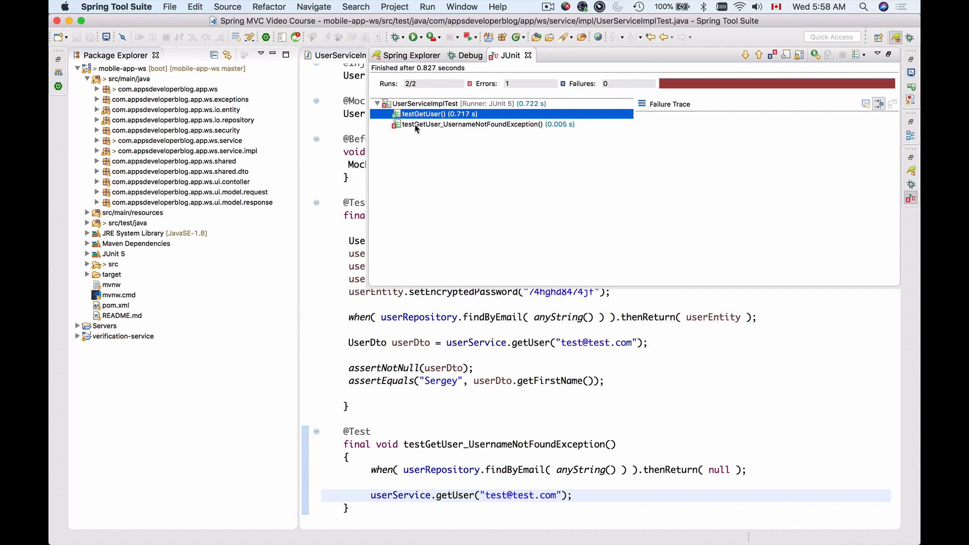
left_click(473, 124)
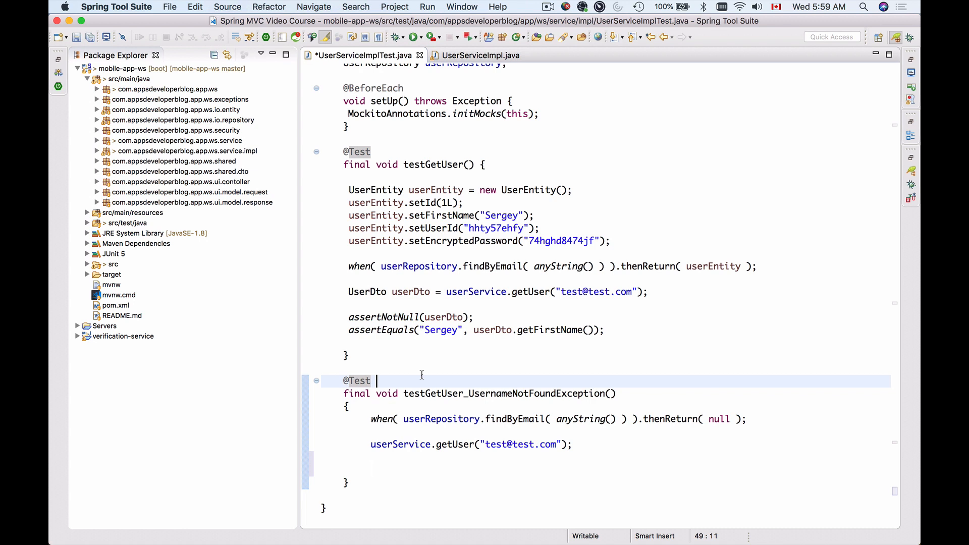
type("()")
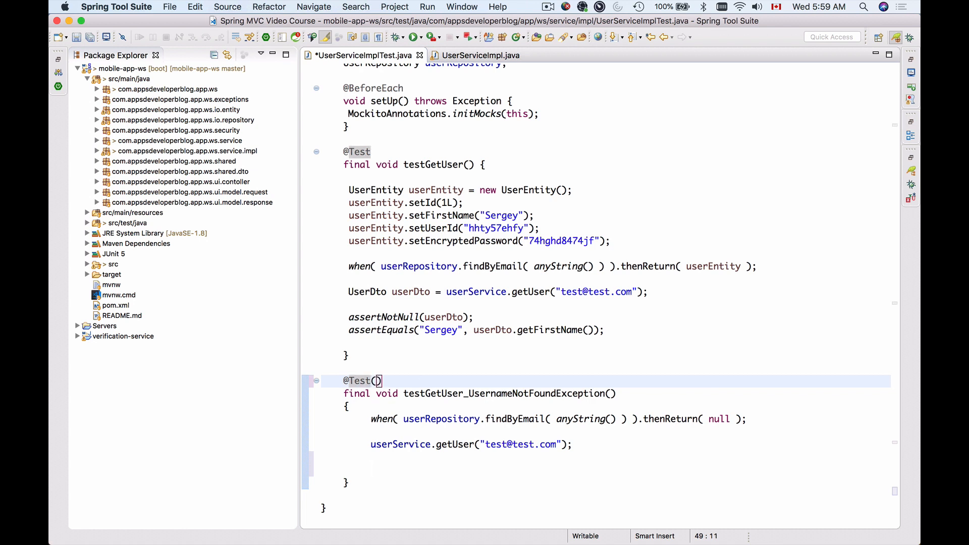
type("expected =")
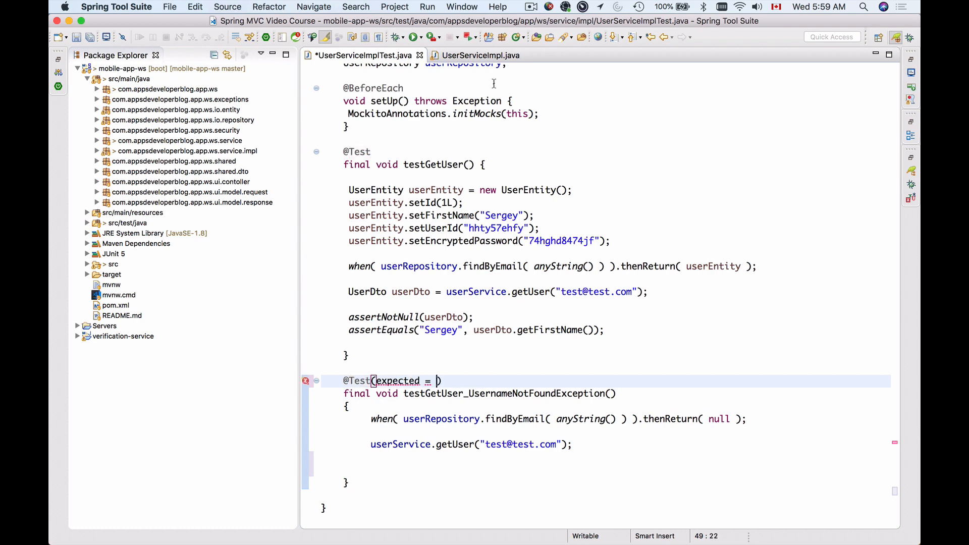
left_click(480, 55)
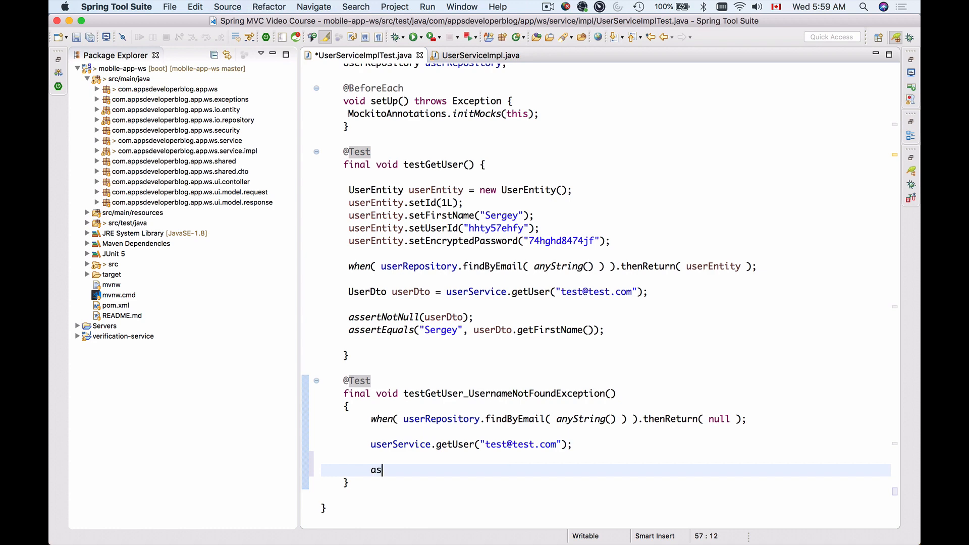
Insert assertThrows via completion with UsernameNotFoundException.class as its first argument
type("sert")
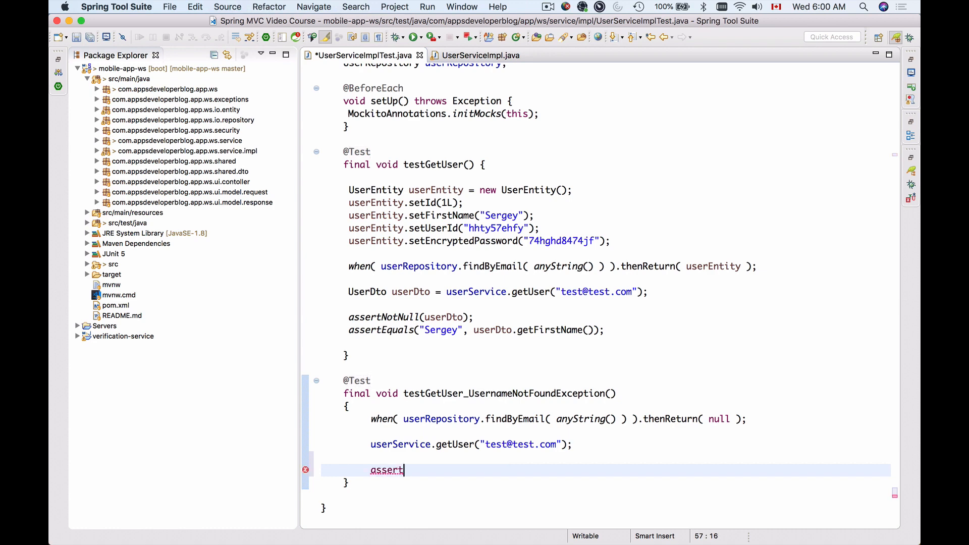
key("Ctrl+Space")
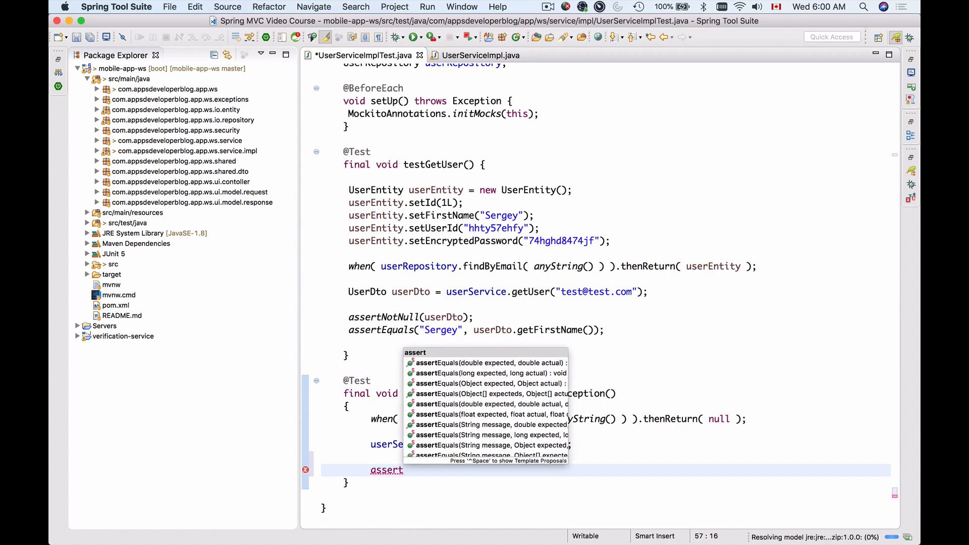
type("Throws")
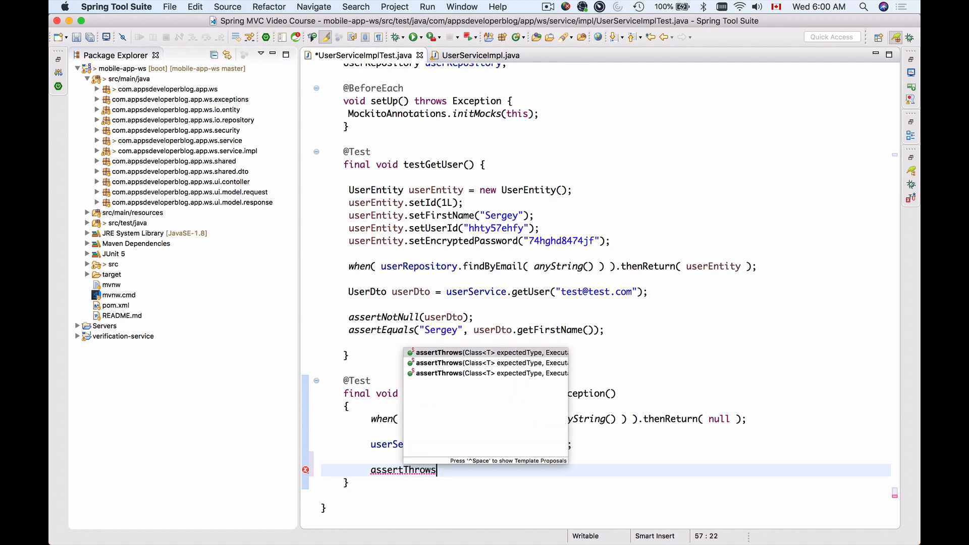
left_click(459, 352)
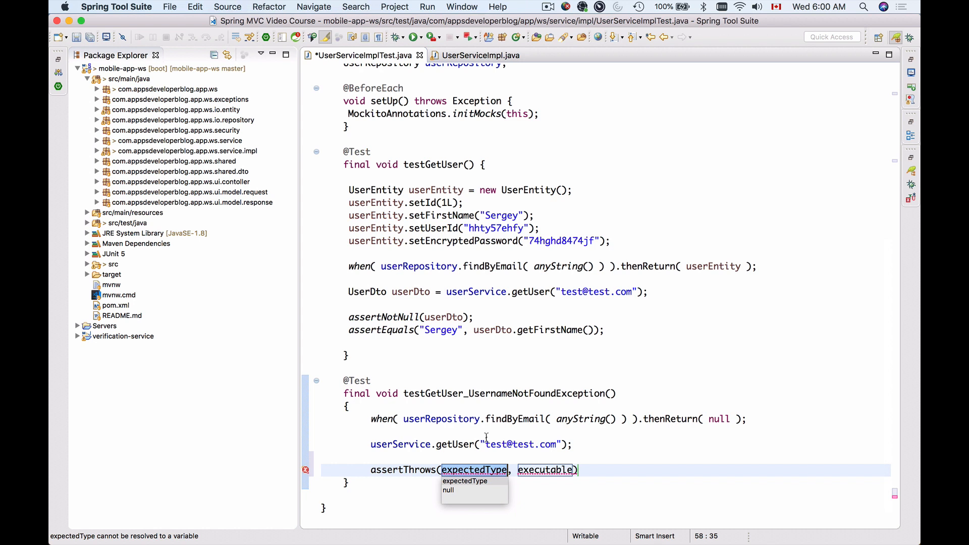
type("UsernameNotFoundException")
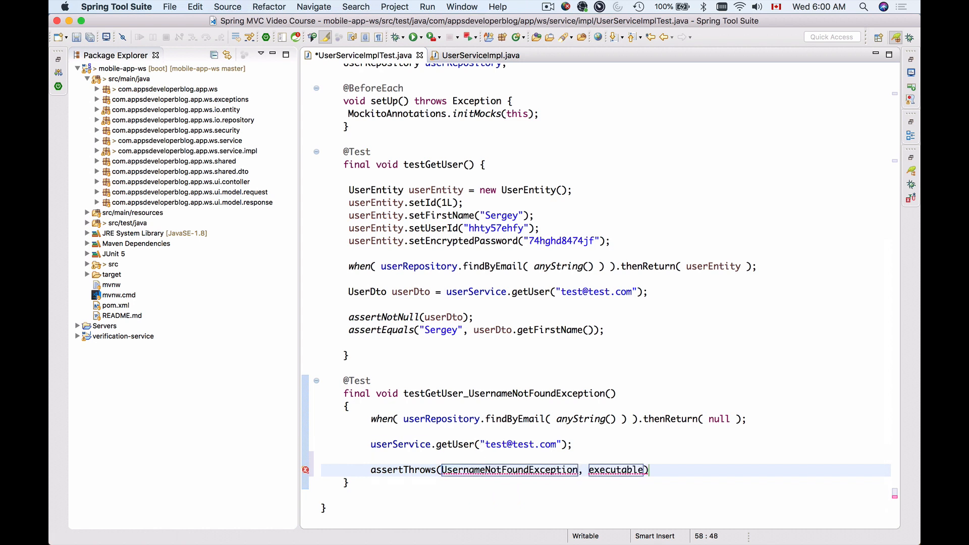
type(".class")
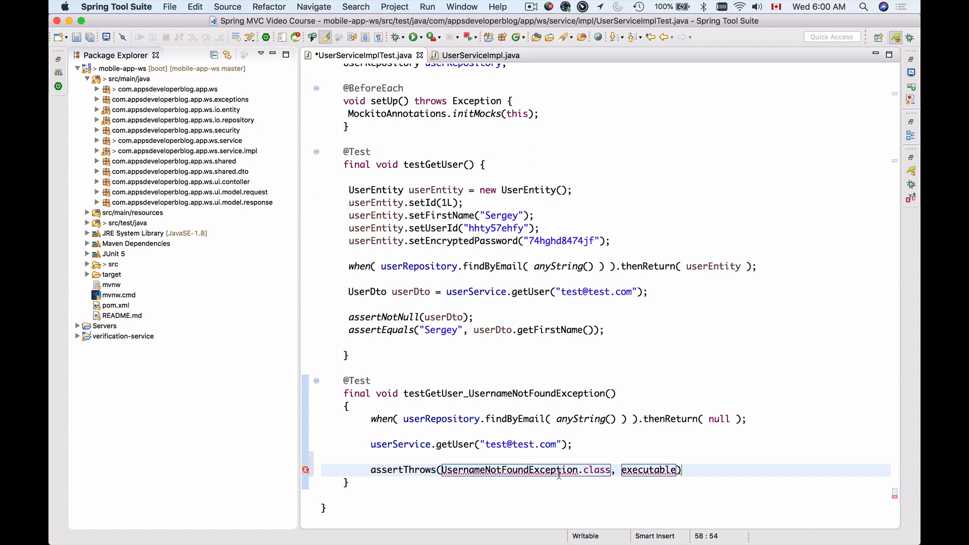
left_click(683, 469)
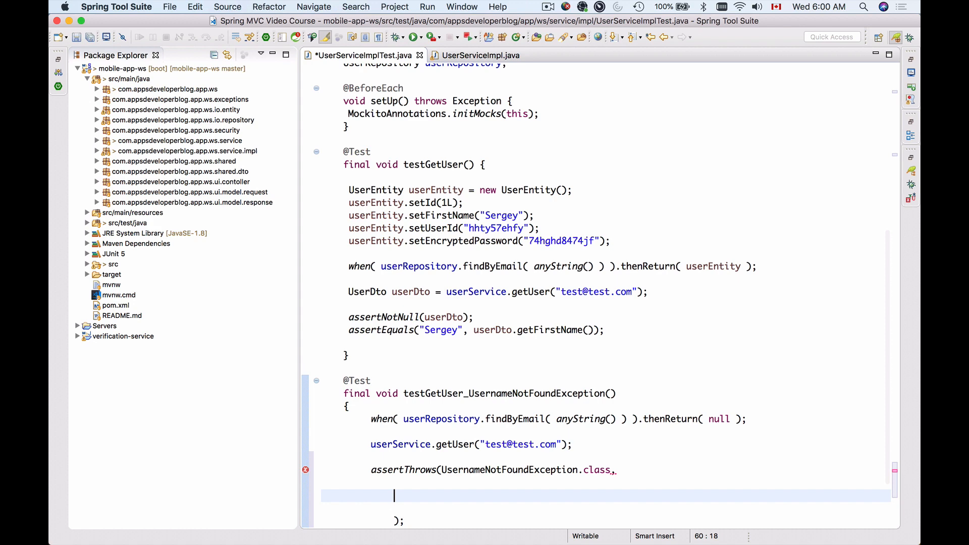
type("()->")
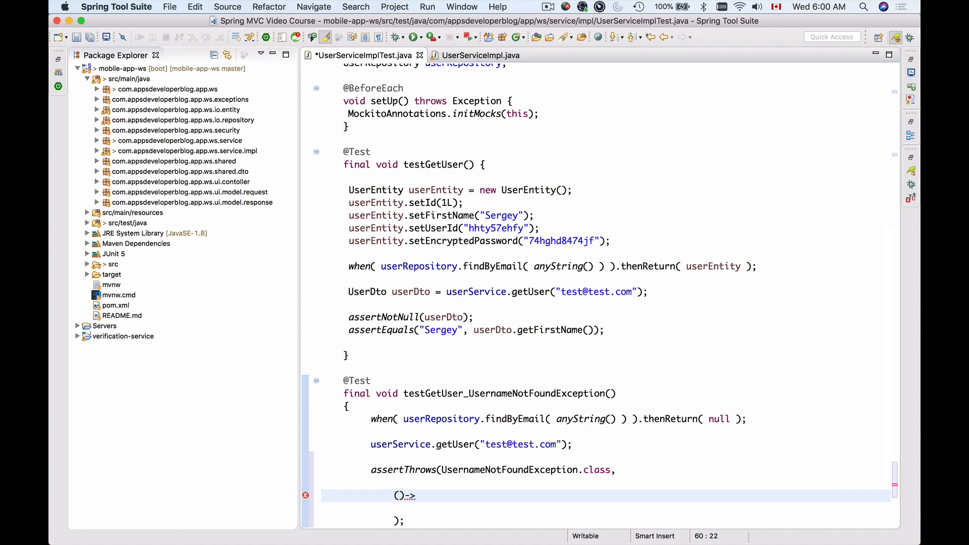
type("{")
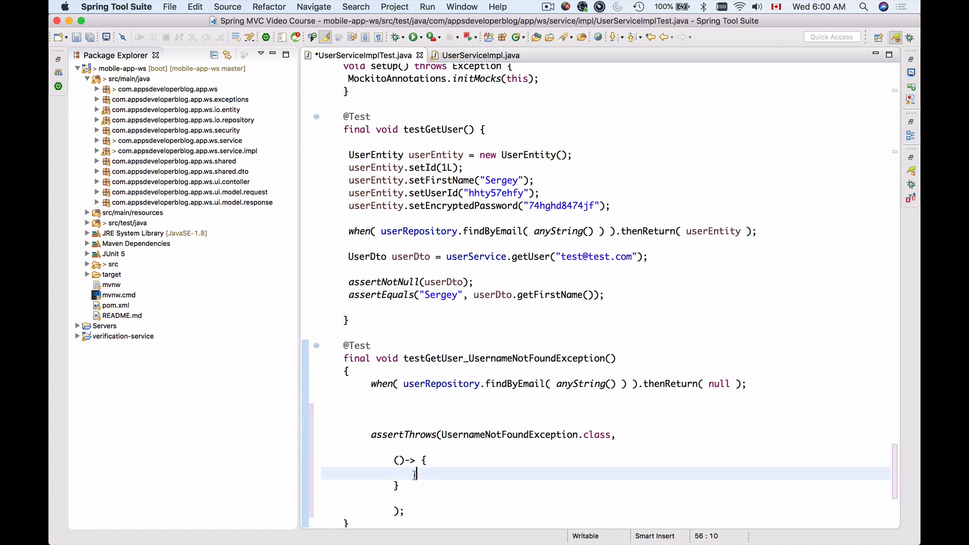
type("userService.getUser(\"test@test.com\");")
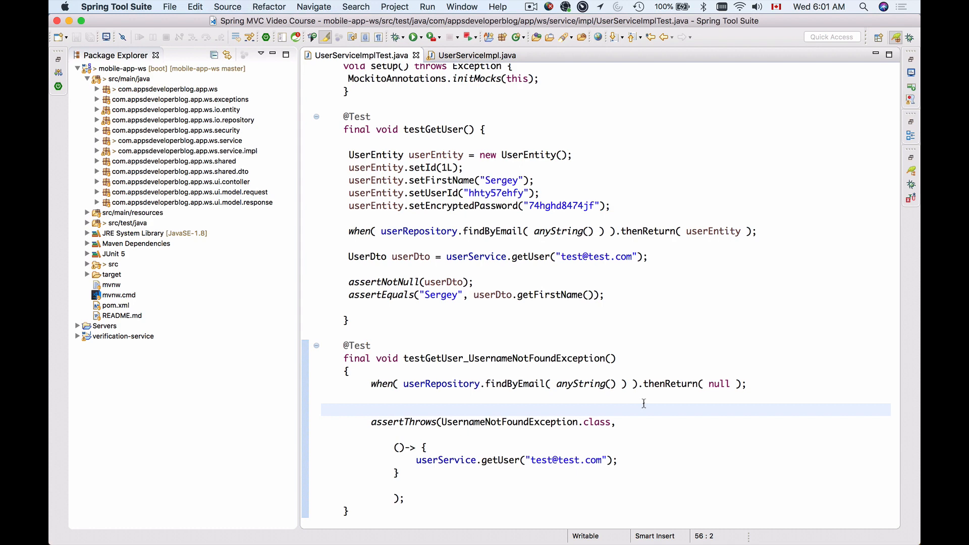
Rerun UserServiceImplTest as JUnit and expand results showing both tests passing
right_click(644, 404)
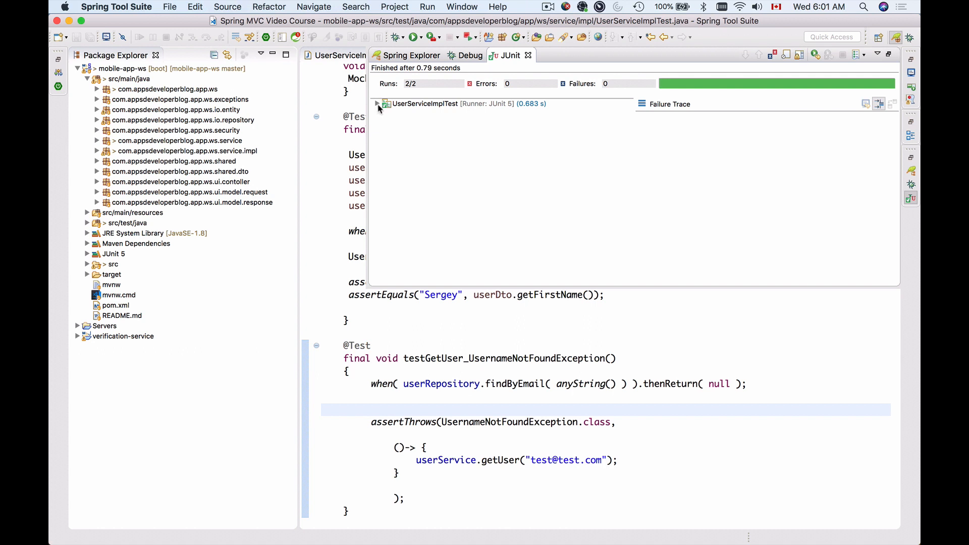
left_click(377, 104)
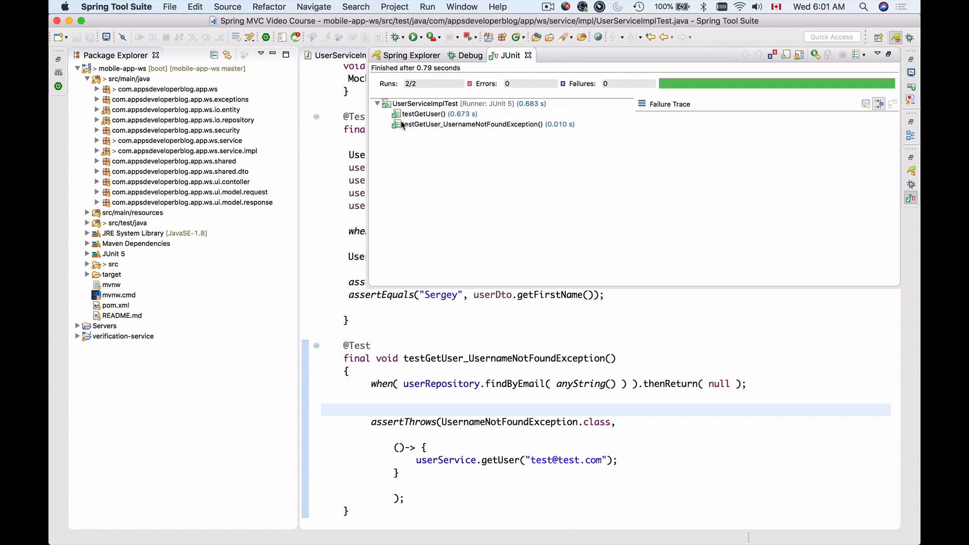
mouse_move(421, 148)
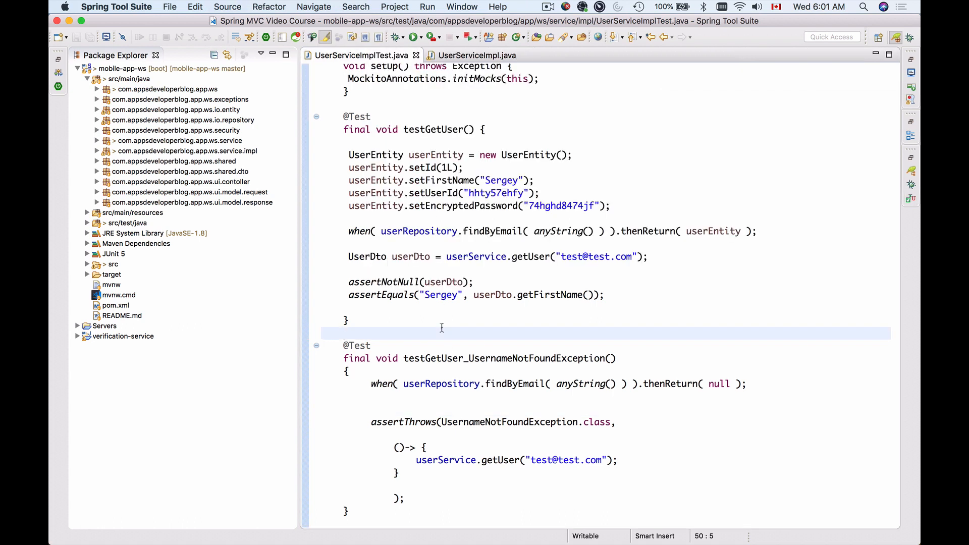
left_click(347, 333)
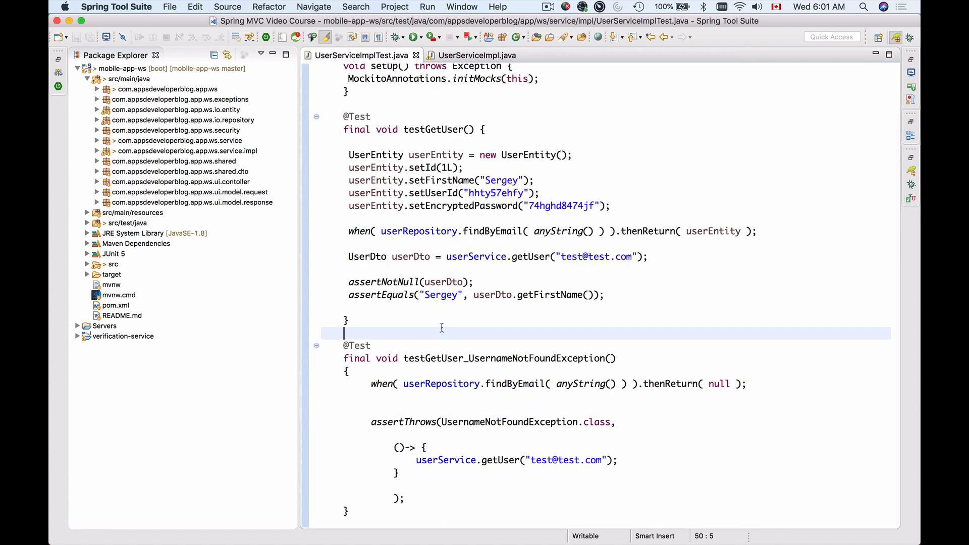
mouse_move(472, 429)
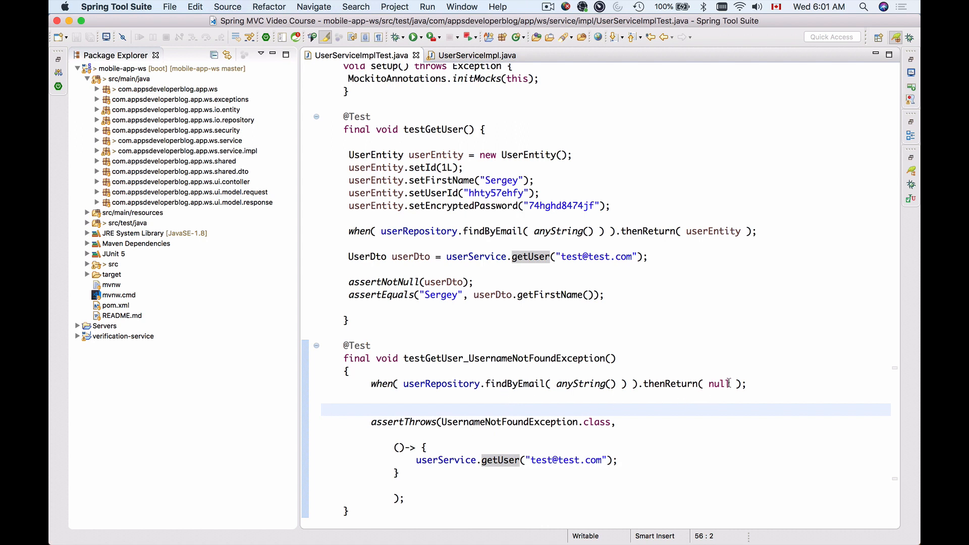
double_click(719, 384)
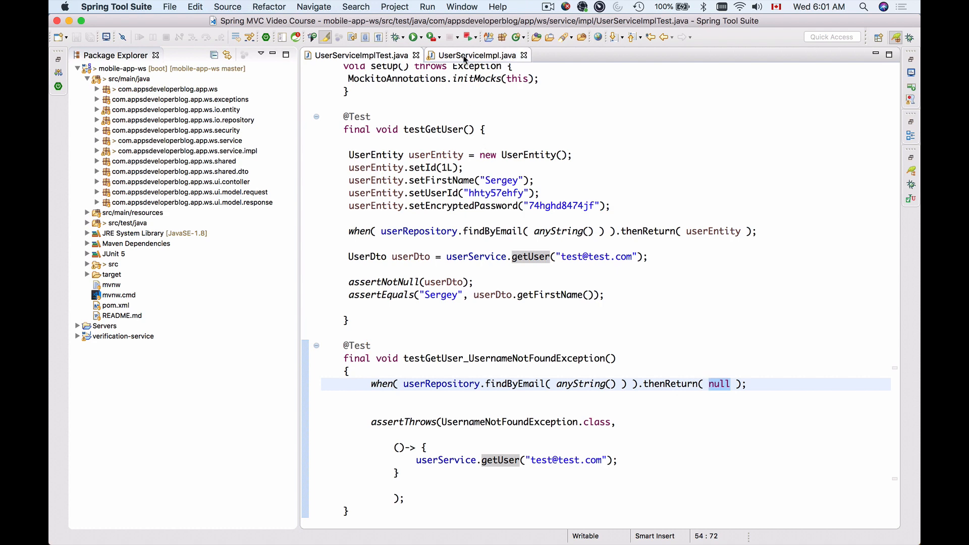
Change getUser's thrown exception to NullPointerException in UserServiceImpl, save, and return to the test
left_click(478, 55)
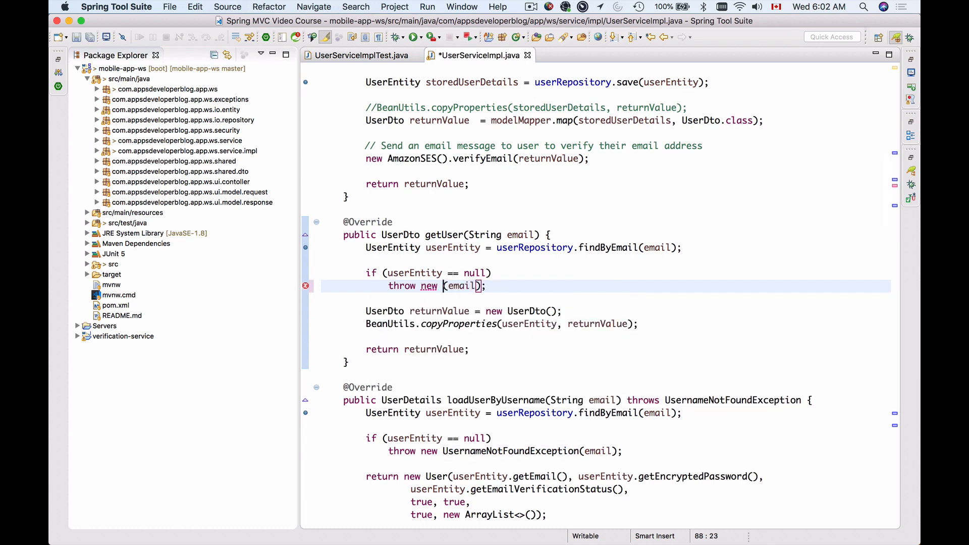
type("Null")
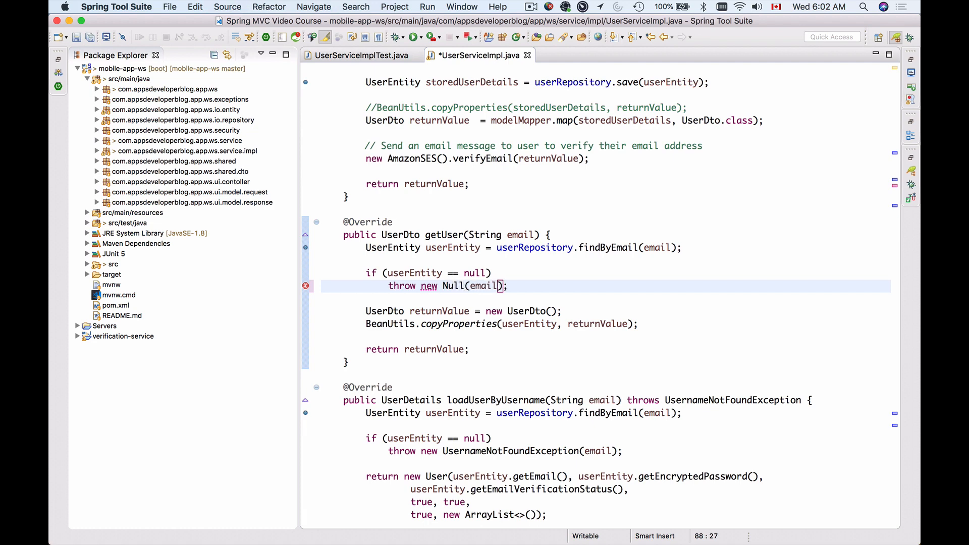
type("NullPointerException")
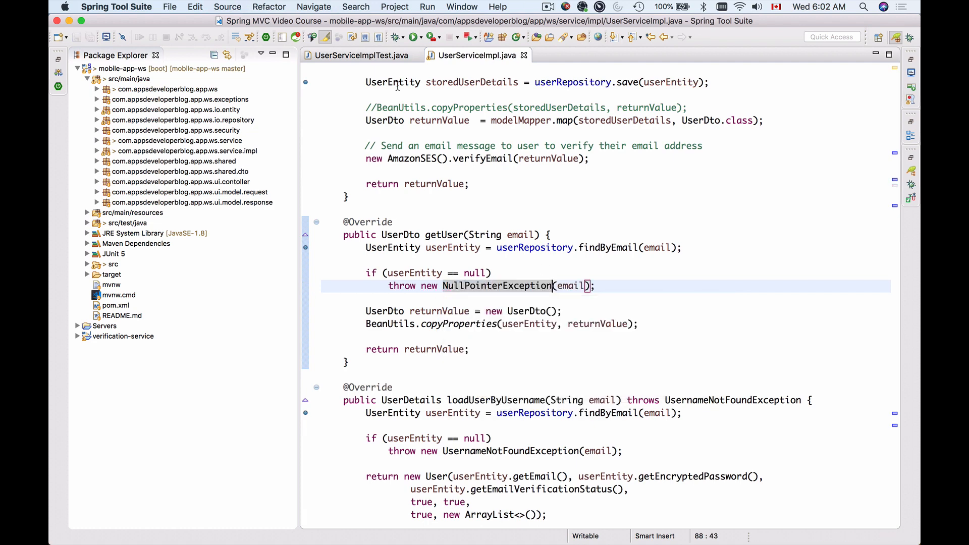
left_click(361, 55)
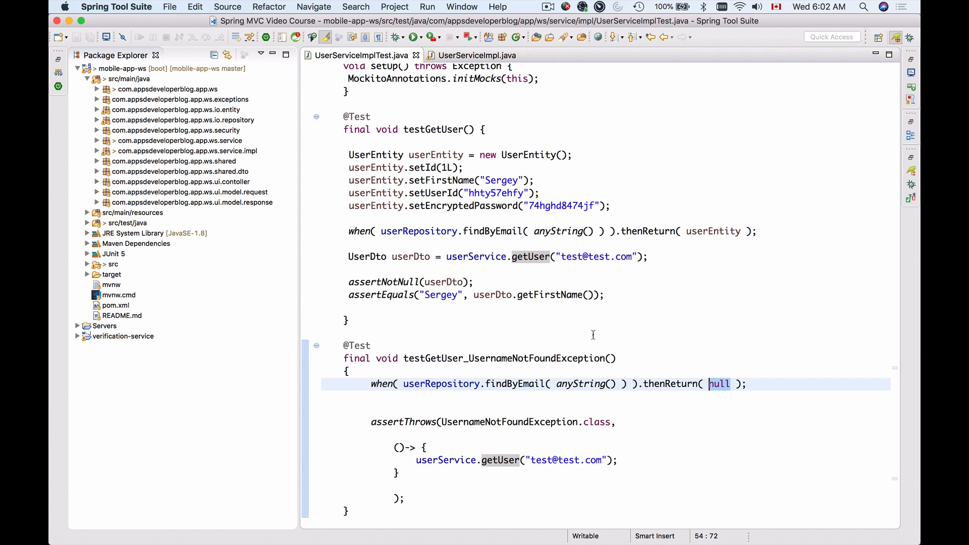
mouse_move(626, 412)
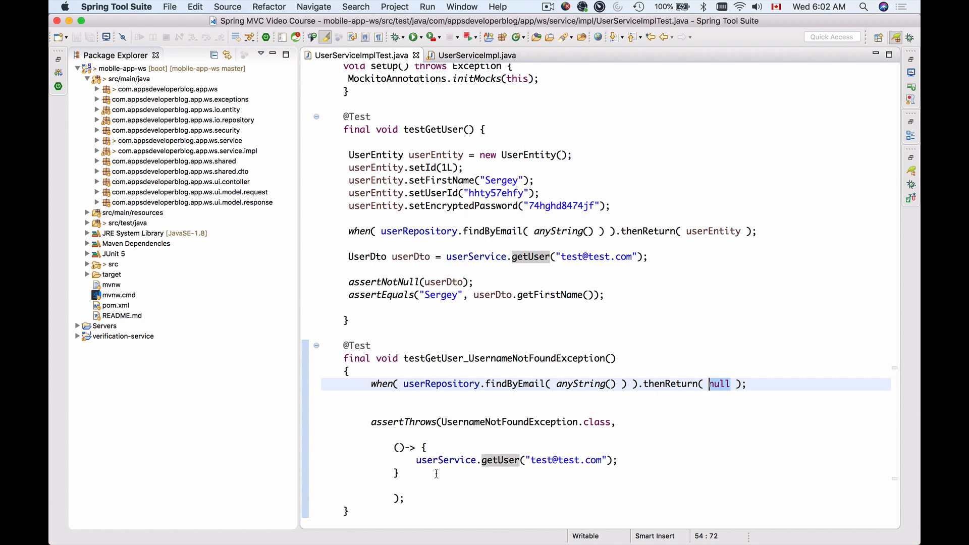
mouse_move(461, 434)
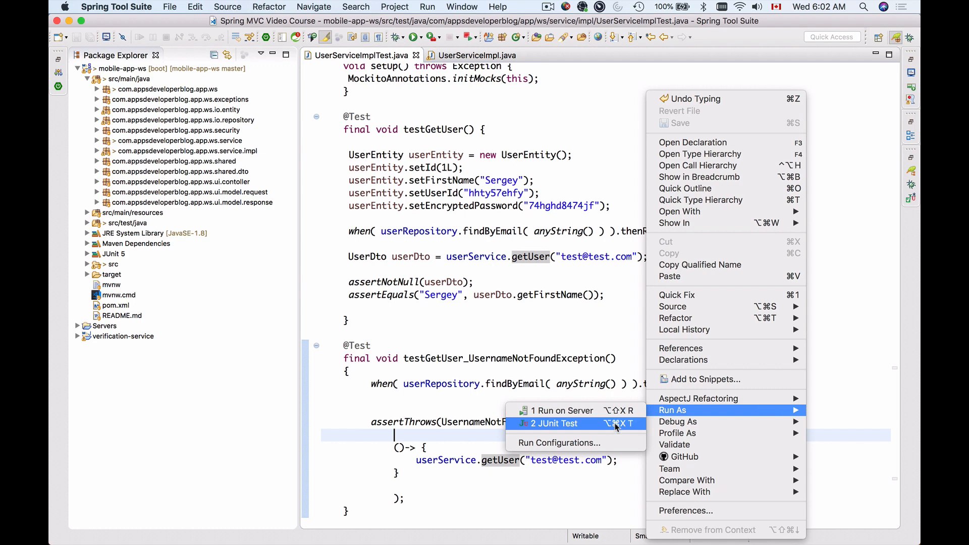
Run UserServiceImplTest as a JUnit test against the NullPointerException version
left_click(554, 423)
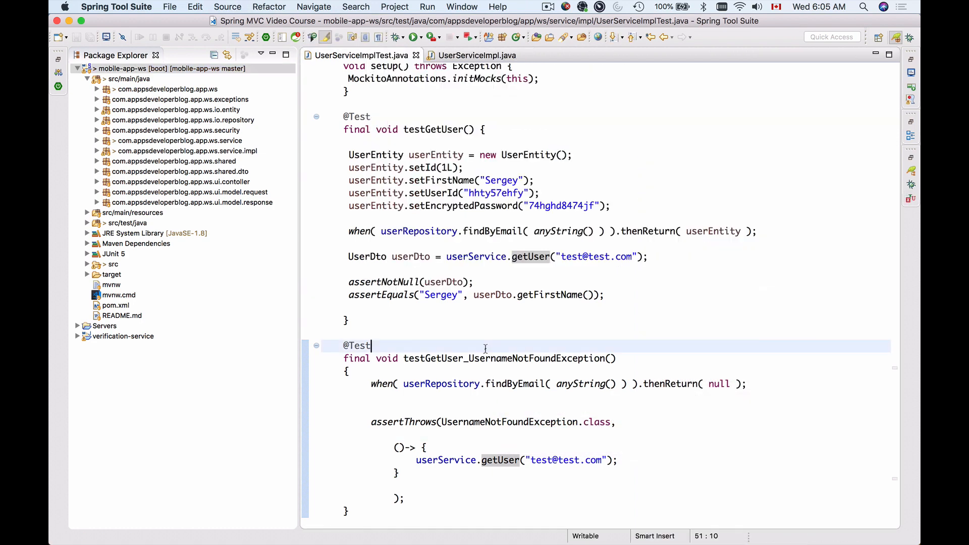
Confirm getUser throws UsernameNotFoundException again and rerun UserServiceImplTest, both tests passing
left_click(475, 55)
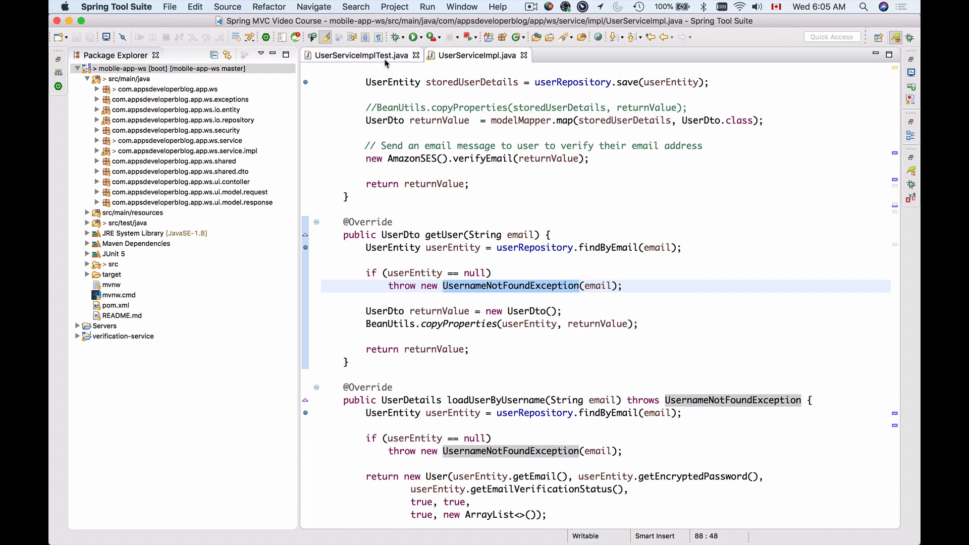
left_click(358, 56)
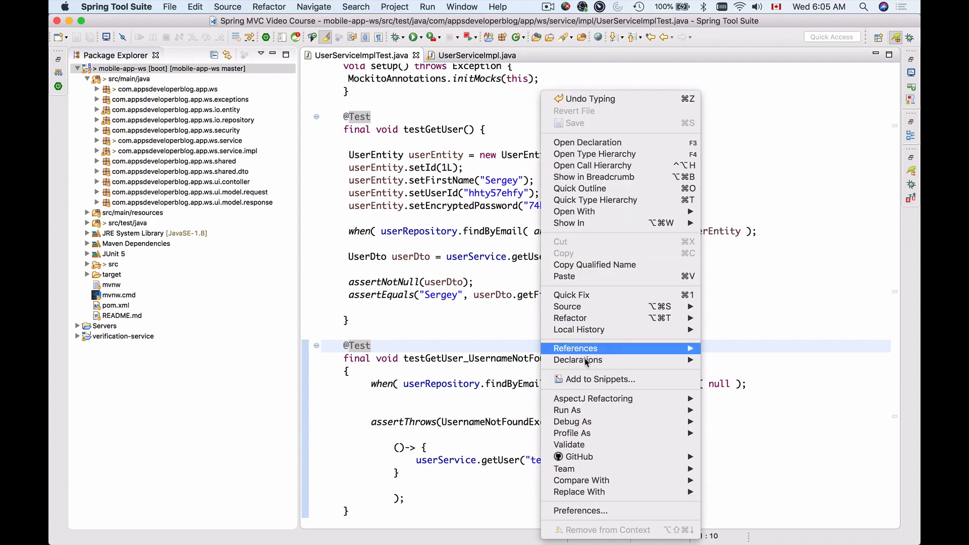
mouse_move(567, 410)
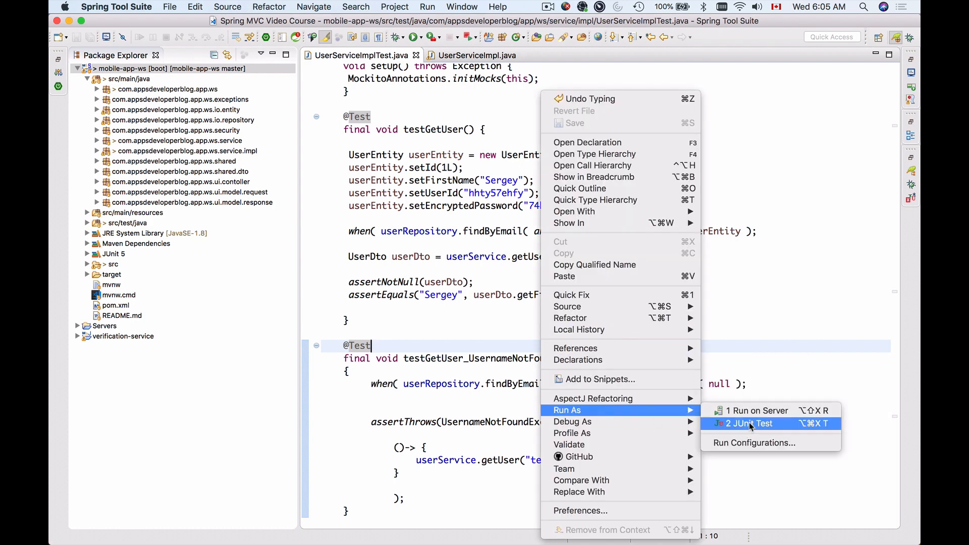
left_click(749, 424)
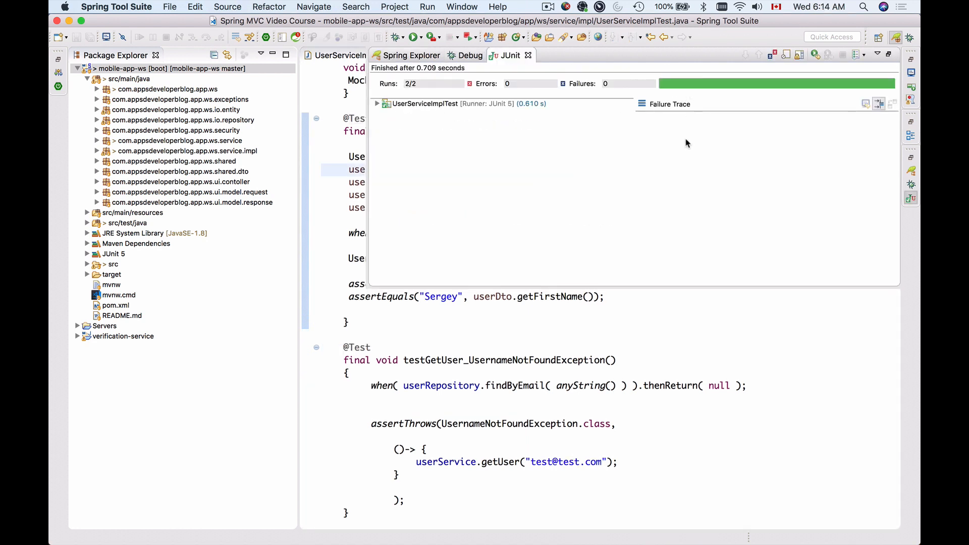
mouse_move(612, 253)
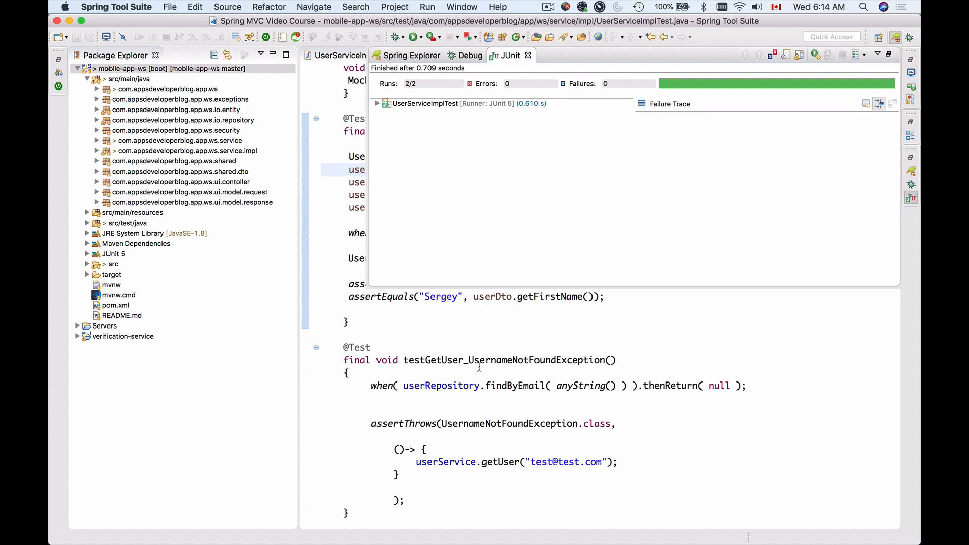
mouse_move(442, 448)
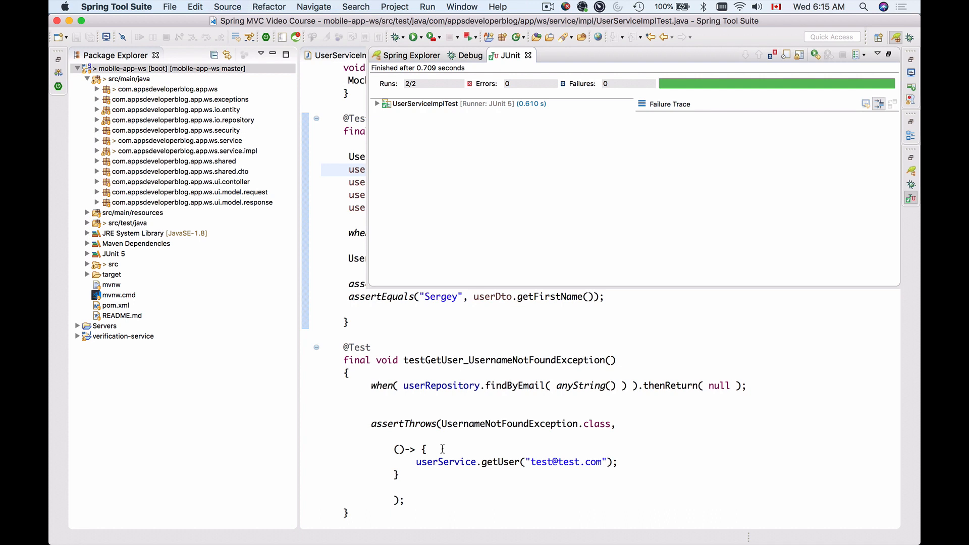
mouse_move(513, 385)
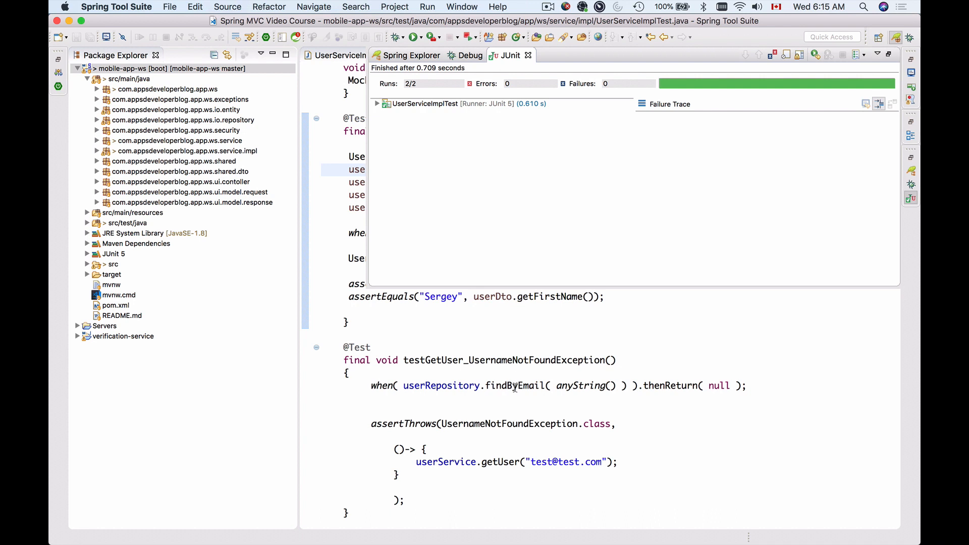
mouse_move(594, 404)
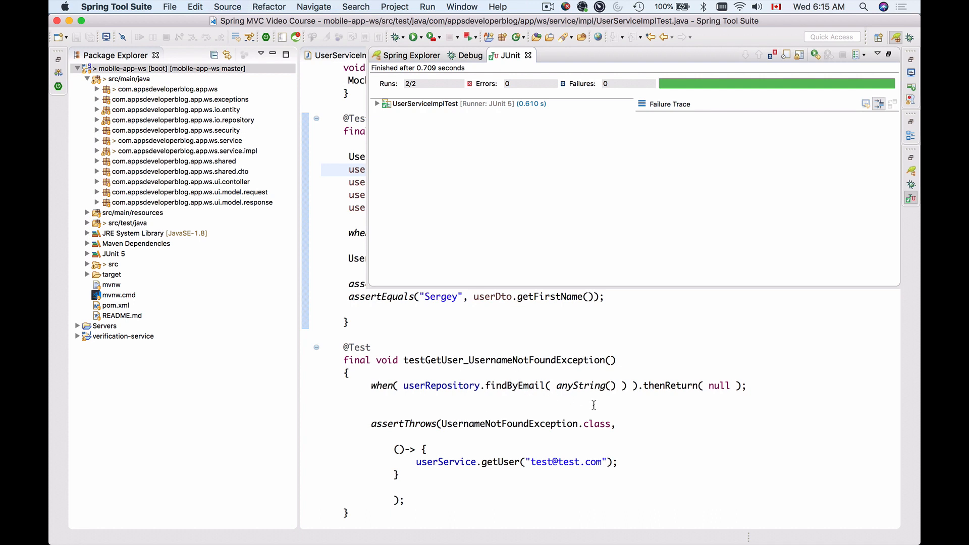
mouse_move(552, 436)
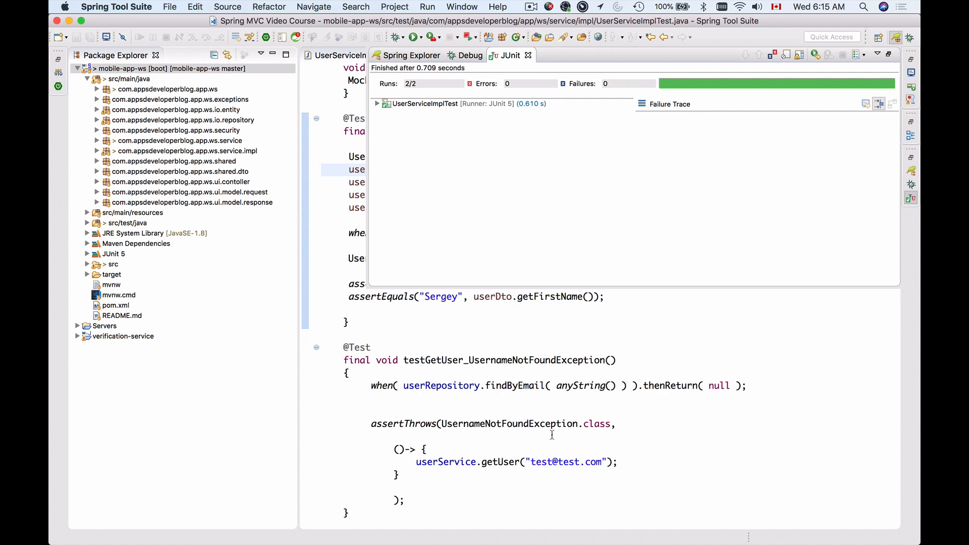